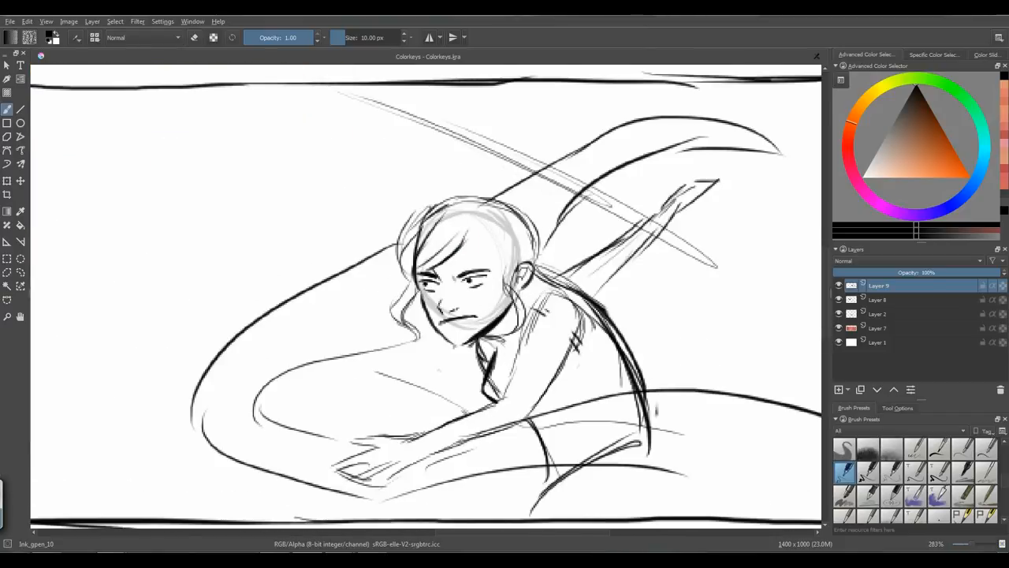
Step: Touch up the girl's linework on Layer 9 and erase the stray strokes around her
{"action": "left_click_drag", "start_coordinate": [552, 229], "coordinate": [623, 355]}
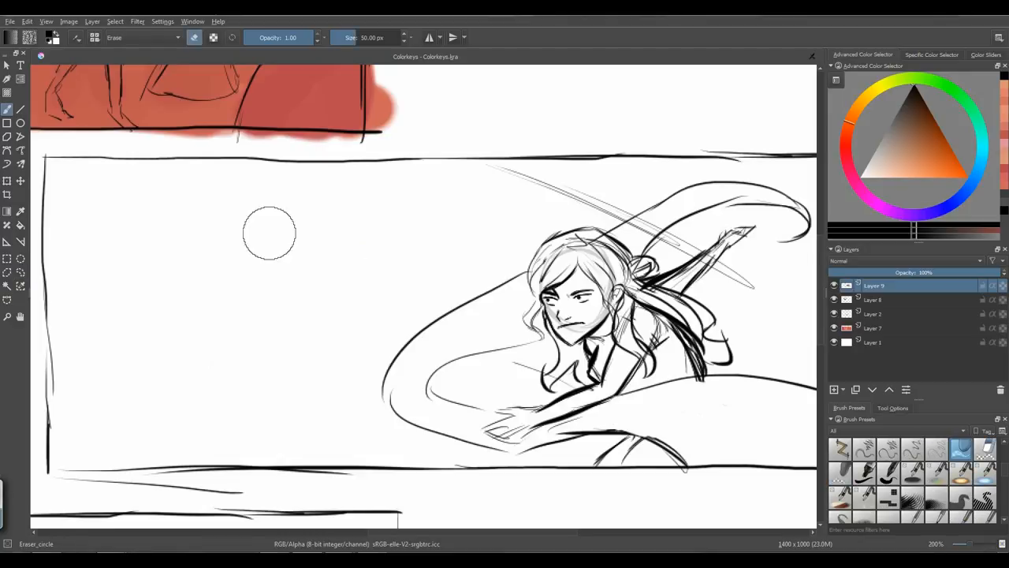
Step: With Ink_gpen_10, draw the tied-back-haired swordsman, sweeping motion lines and arrow on Layer 9
{"action": "left_click", "coordinate": [841, 473]}
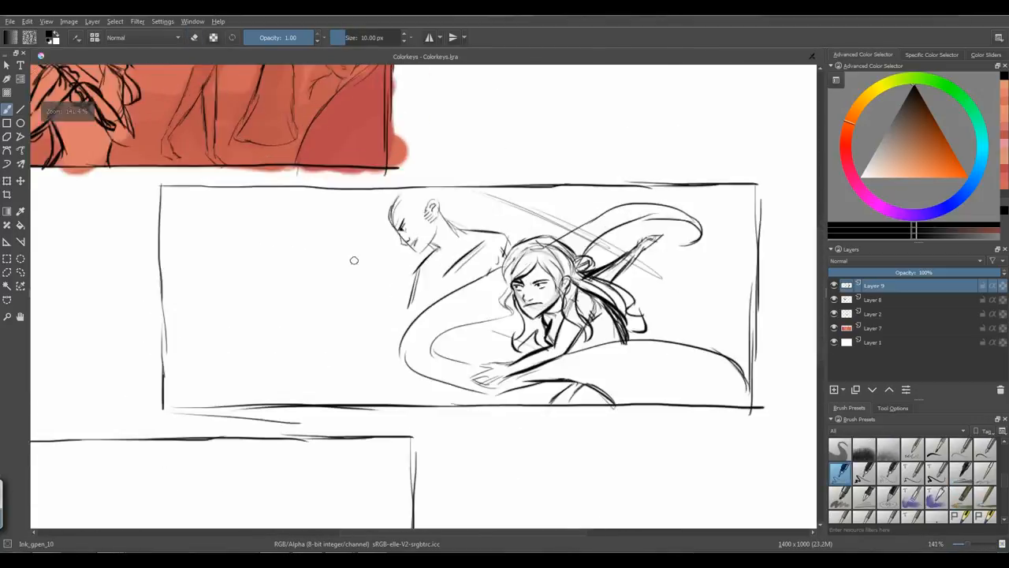
{"action": "left_click", "coordinate": [10, 22]}
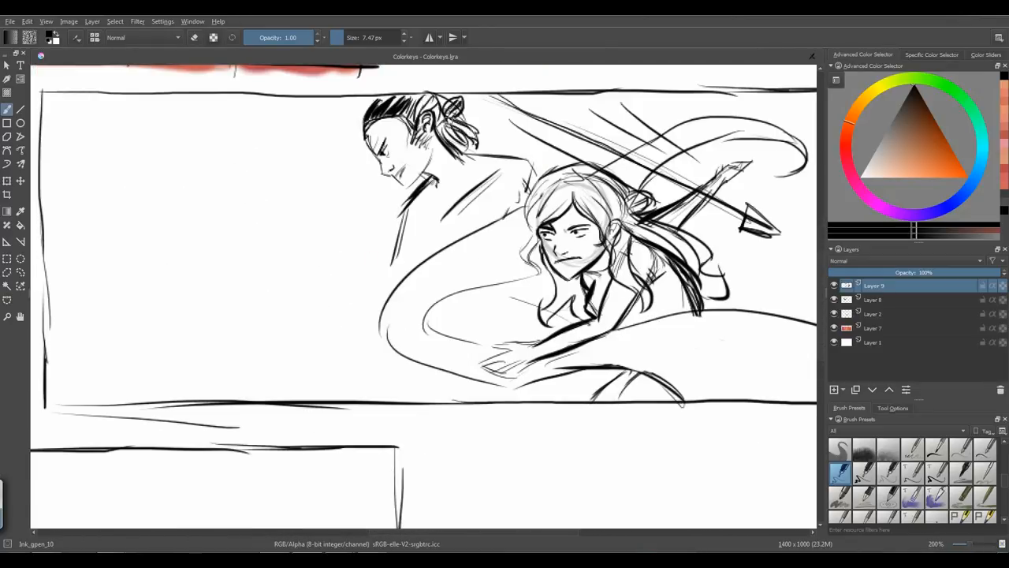
{"action": "scroll", "scroll_direction": "down", "scroll_amount": 3}
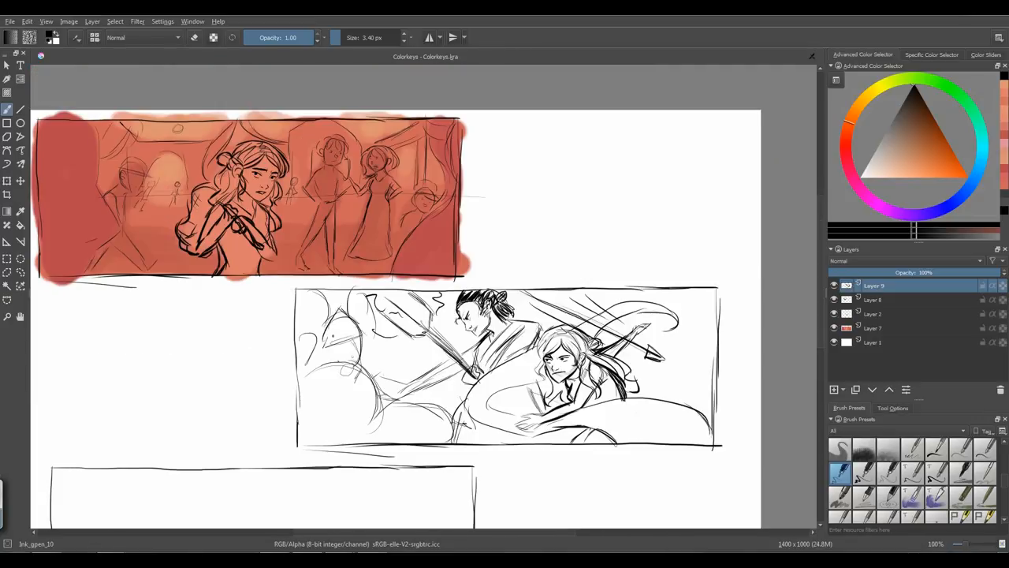
Step: On a new layer below the sketch, block in teal washes with Basic_circle
{"action": "left_click", "coordinate": [10, 22]}
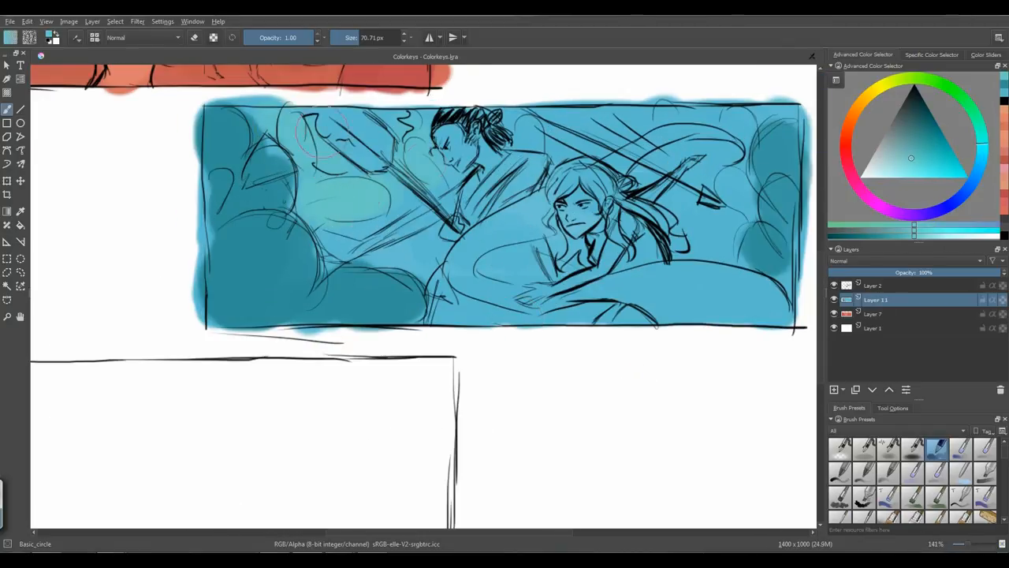
{"action": "scroll", "scroll_direction": "down", "scroll_amount": 3}
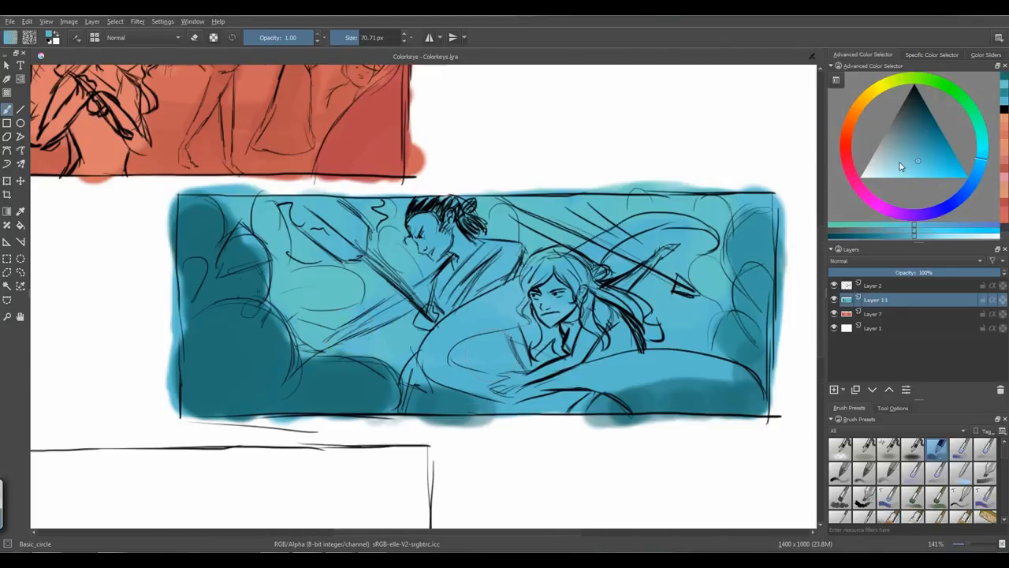
{"action": "scroll", "scroll_direction": "down", "scroll_amount": 3}
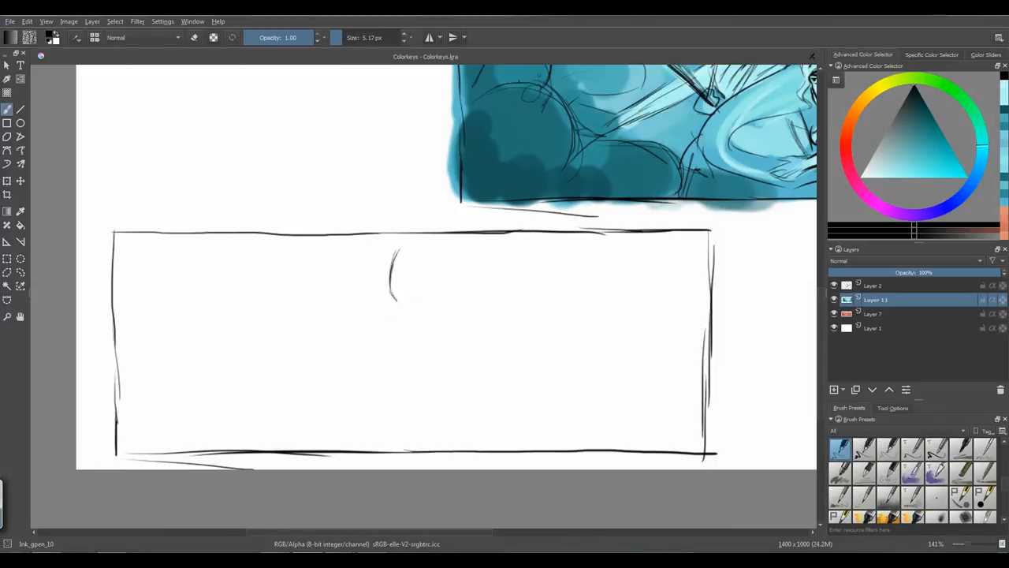
Step: On Layer 12, sketch a frowning cross-armed girl and a rough man with Ink_gpen_10
{"action": "left_click_drag", "start_coordinate": [398, 252], "coordinate": [425, 355]}
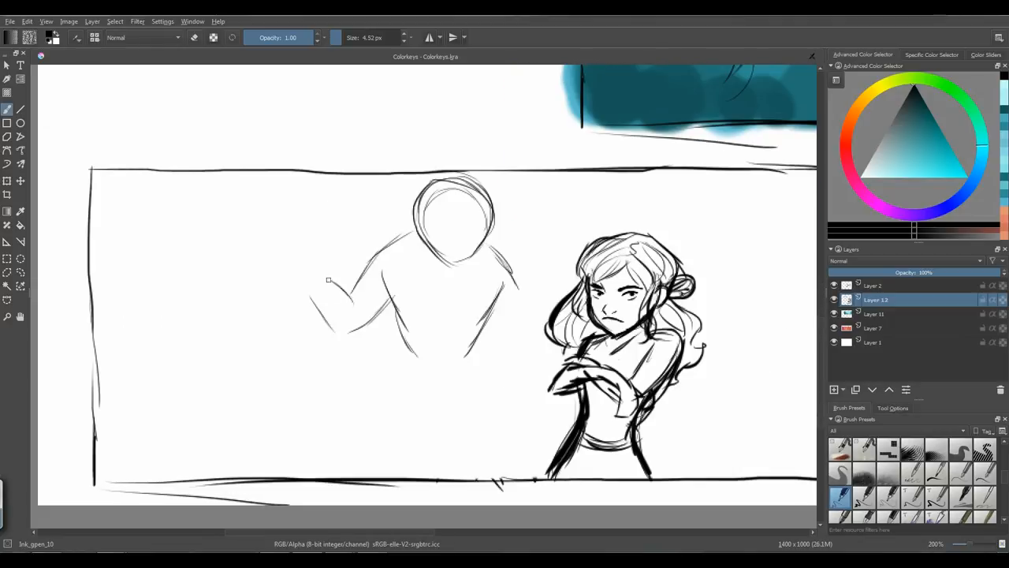
Step: Ink the grinning man's face, robe and staff, then rough background lines on Layer 13
{"action": "scroll", "scroll_direction": "down", "scroll_amount": 3}
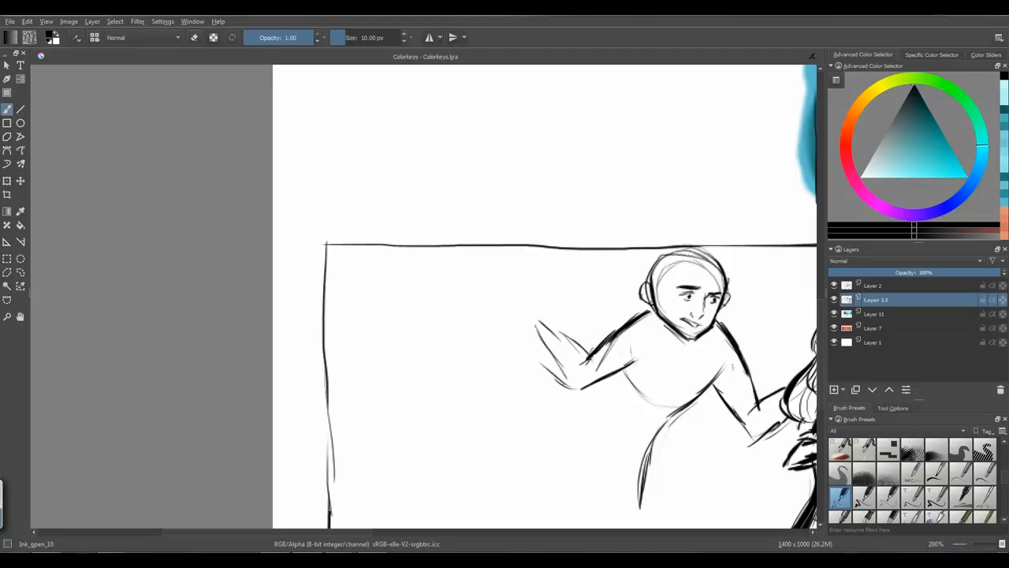
{"action": "scroll", "scroll_direction": "down", "scroll_amount": 3}
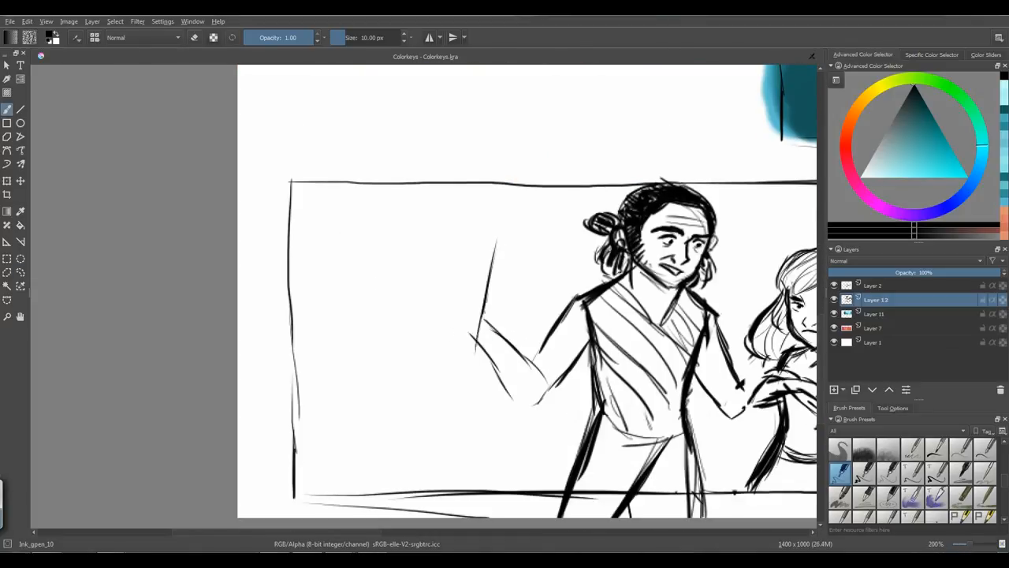
{"action": "scroll", "scroll_direction": "down", "scroll_amount": 3}
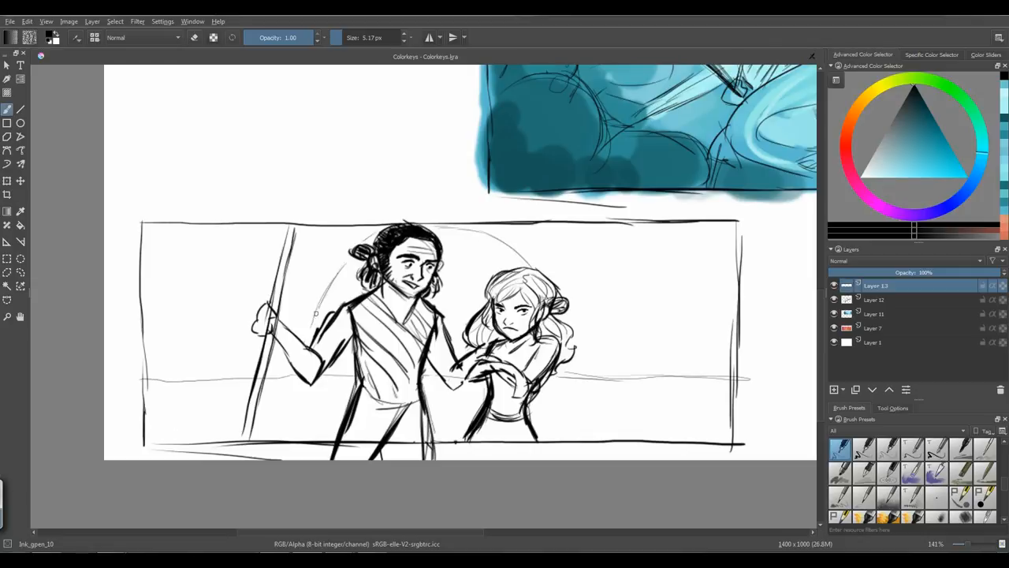
{"action": "left_click_drag", "start_coordinate": [181, 237], "coordinate": [228, 363]}
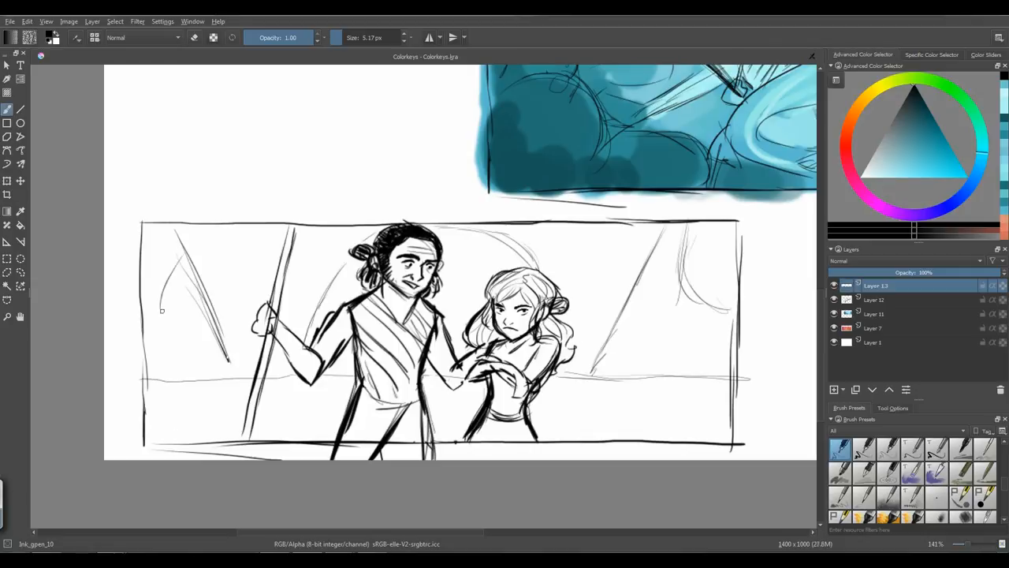